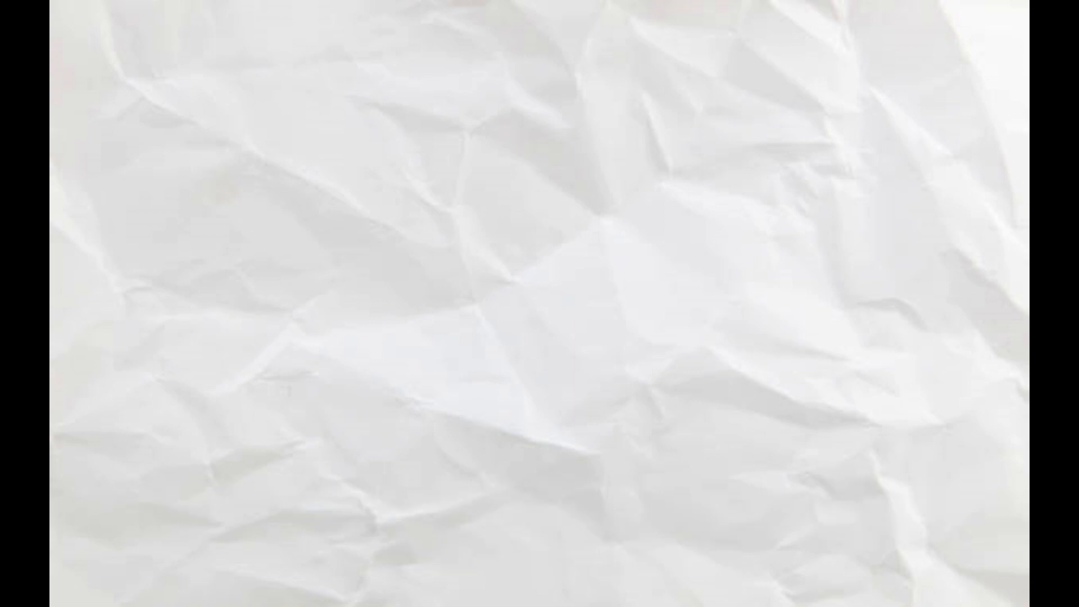
text(a)
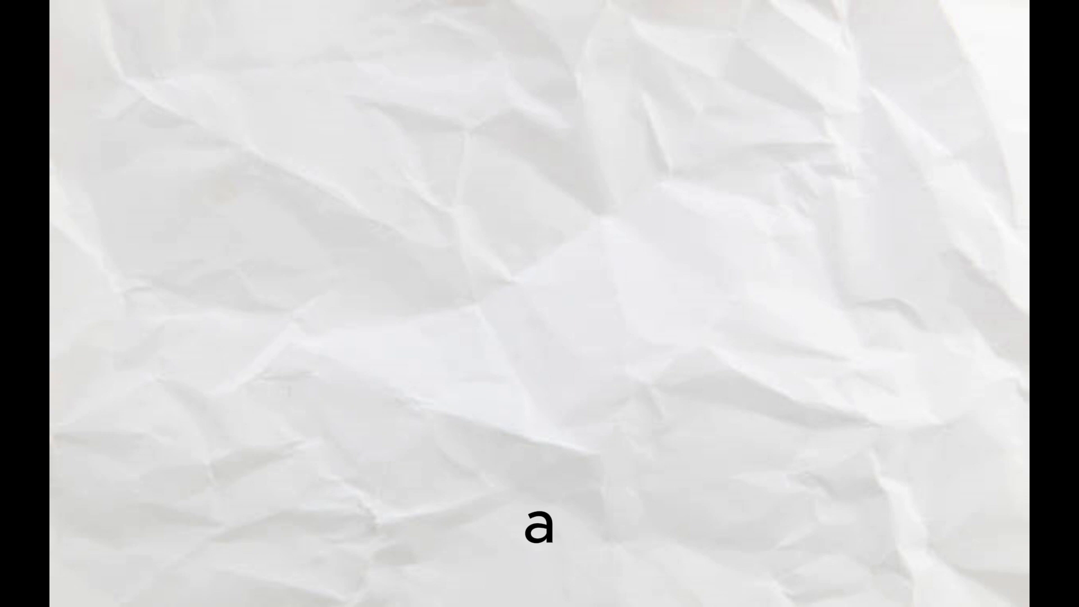